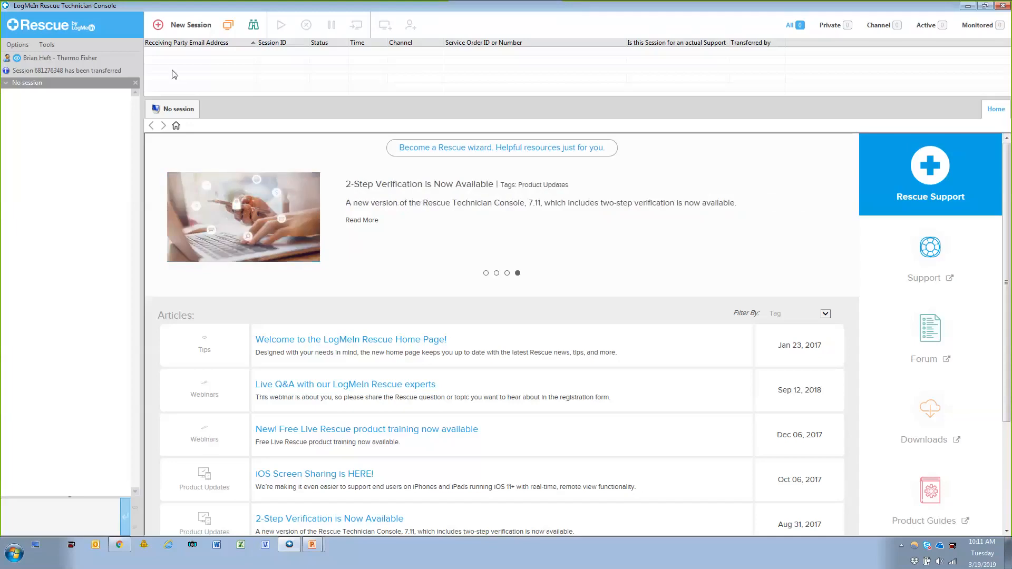
Fill in a new Rescue Lens session with the customer's email and service order 12345, then request a PIN.
click(190, 25)
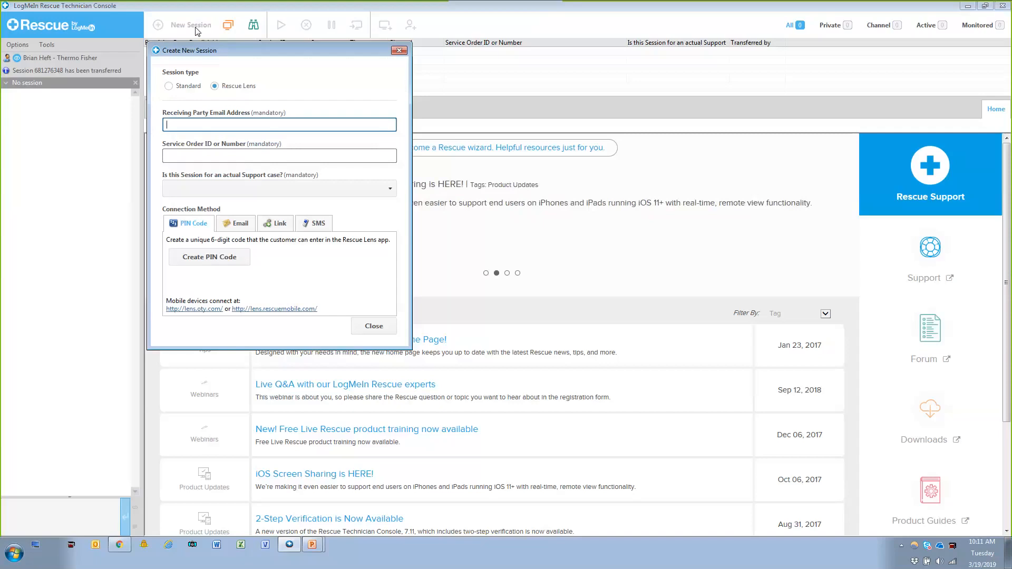
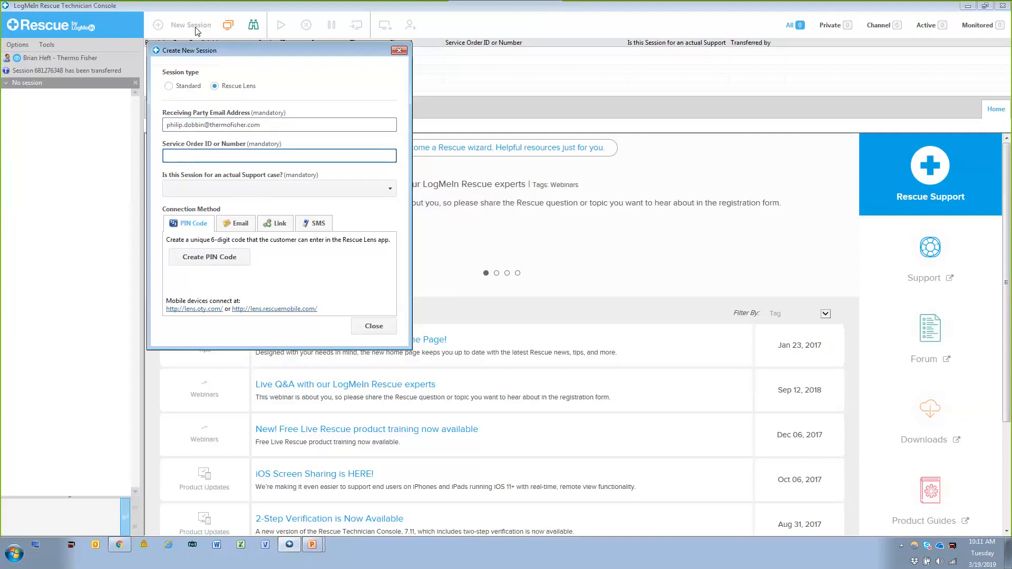
text(12345)
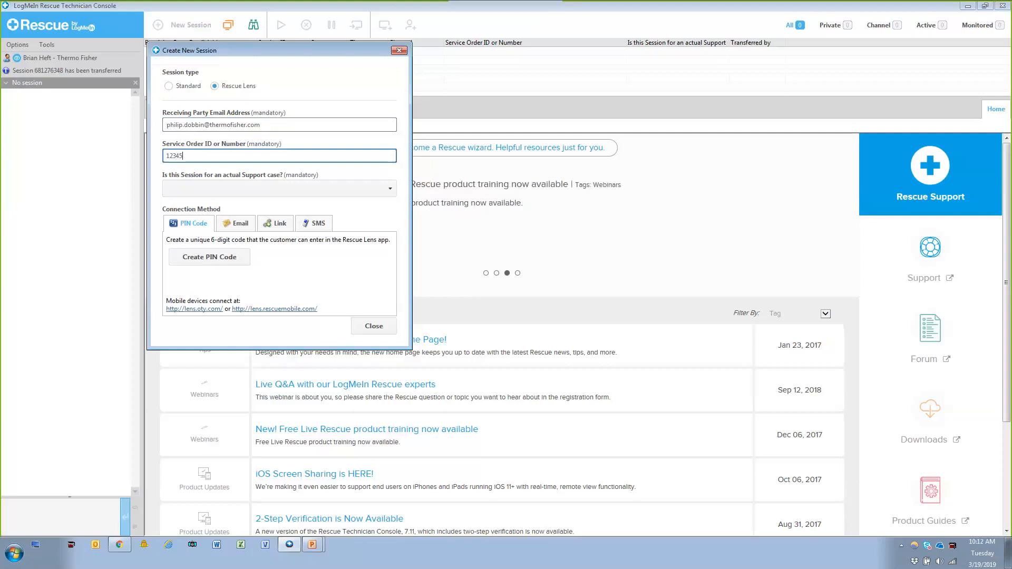
click(209, 256)
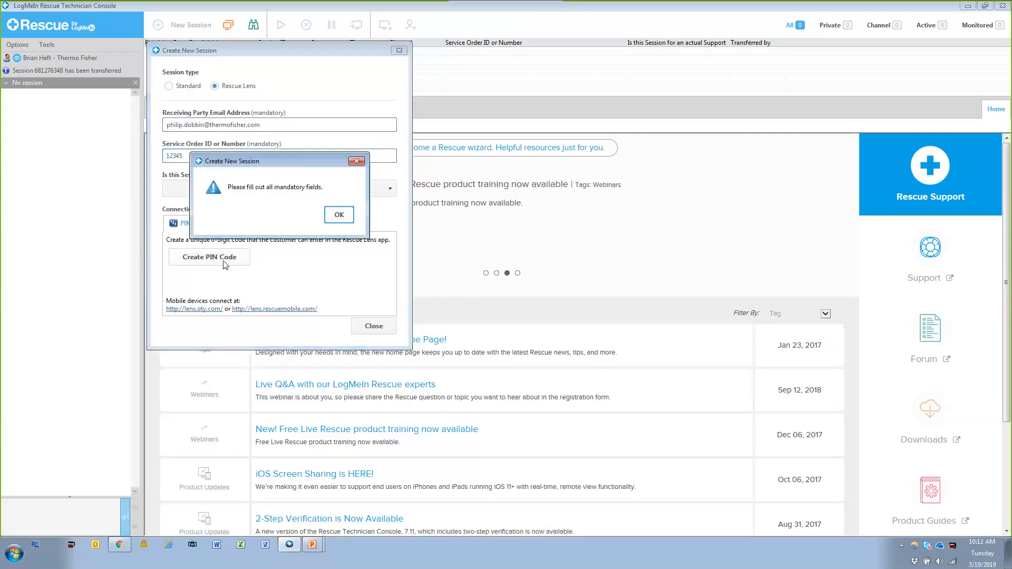
click(339, 215)
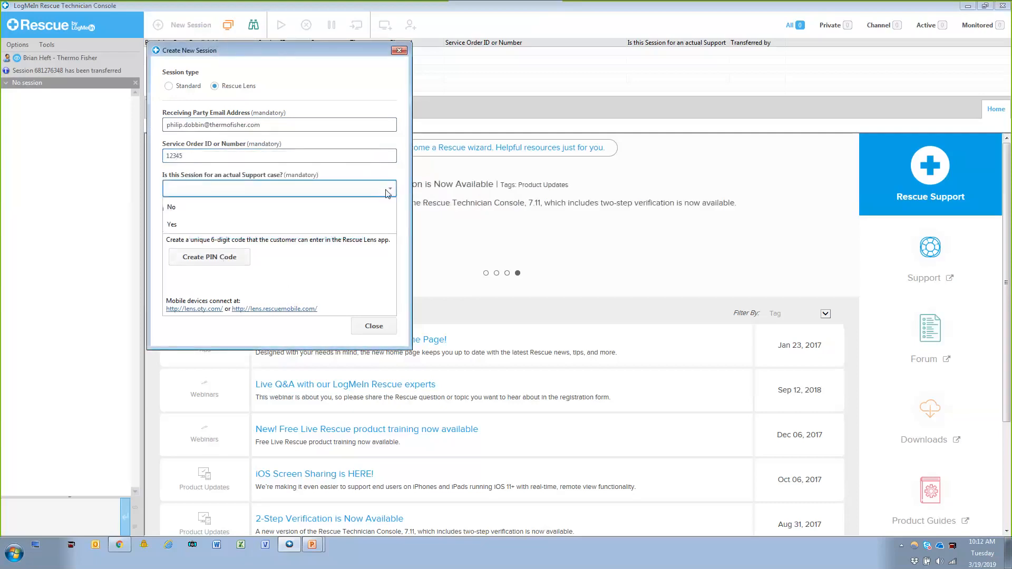
click(171, 206)
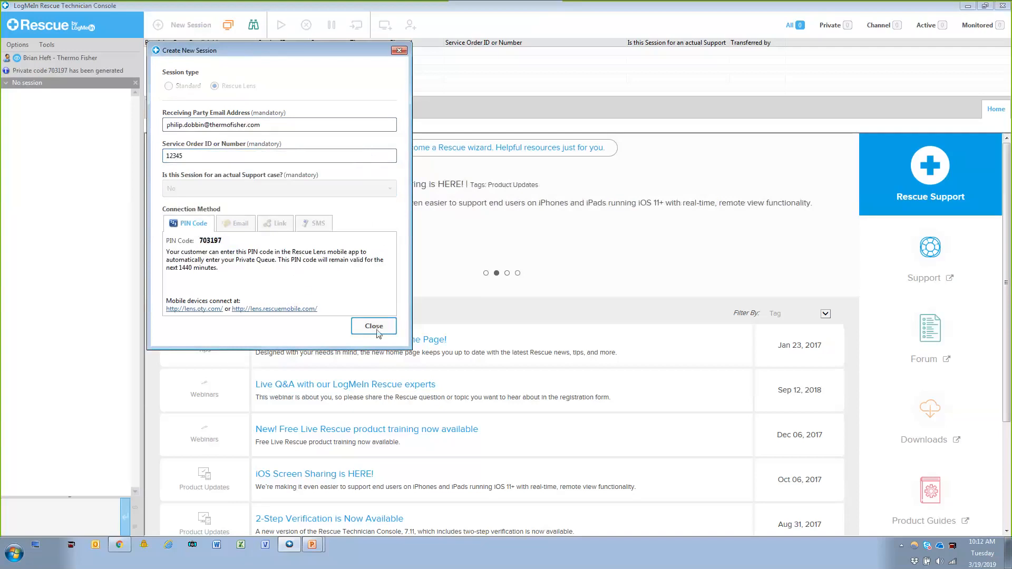
click(373, 325)
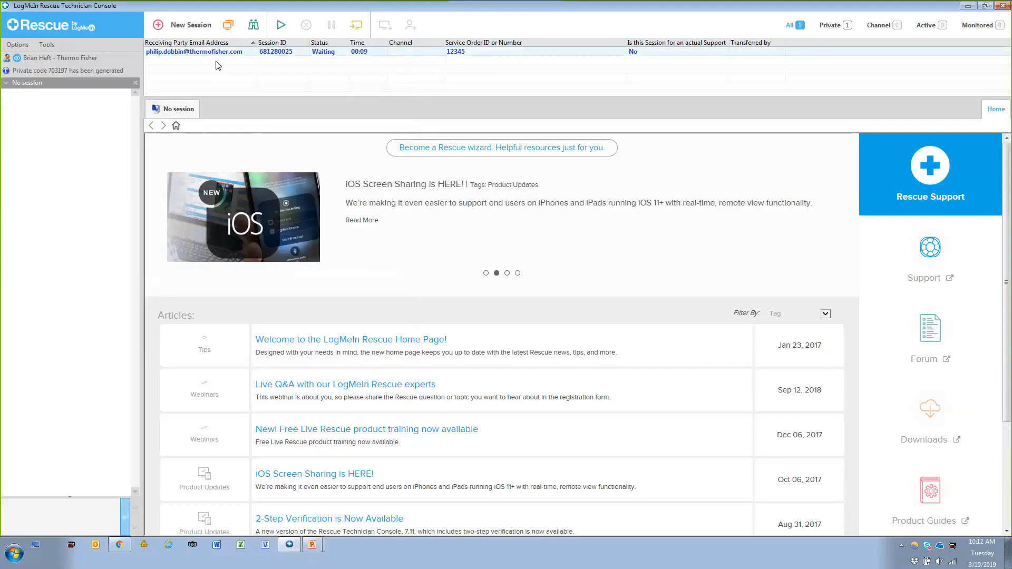
Start the waiting Rescue Lens session, then transfer it to a technician filtered by 'joh'.
click(281, 25)
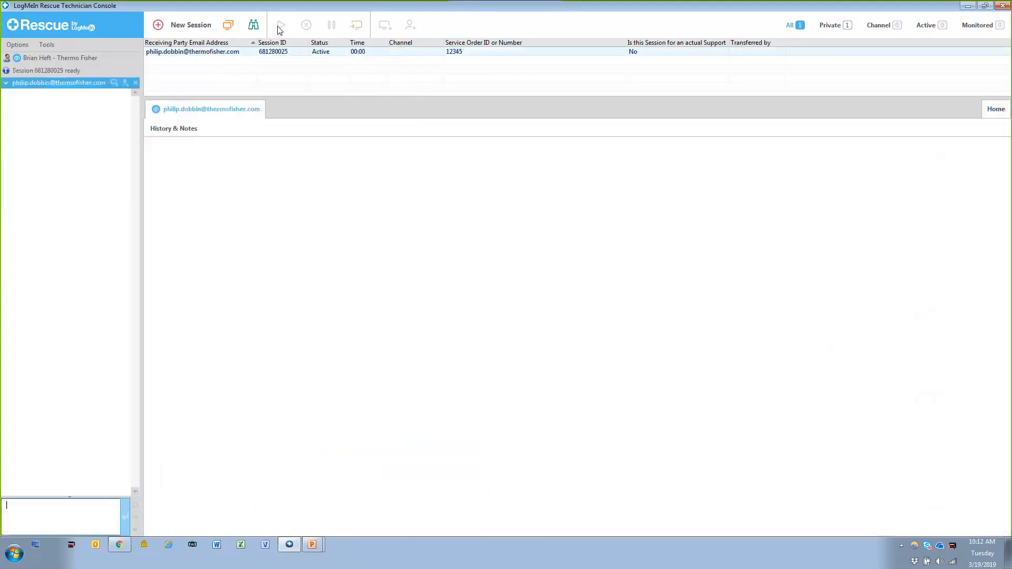
click(280, 25)
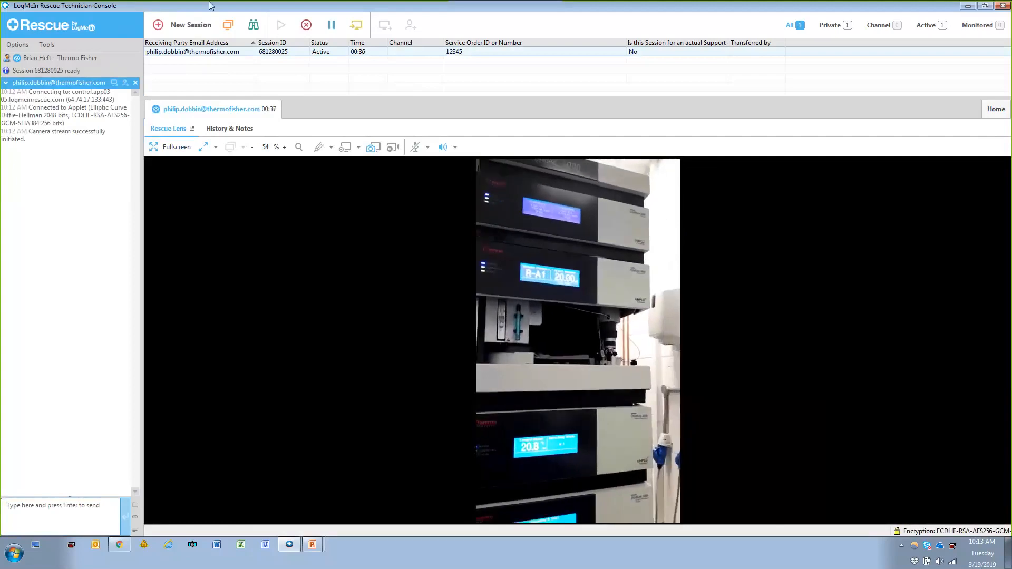
click(357, 25)
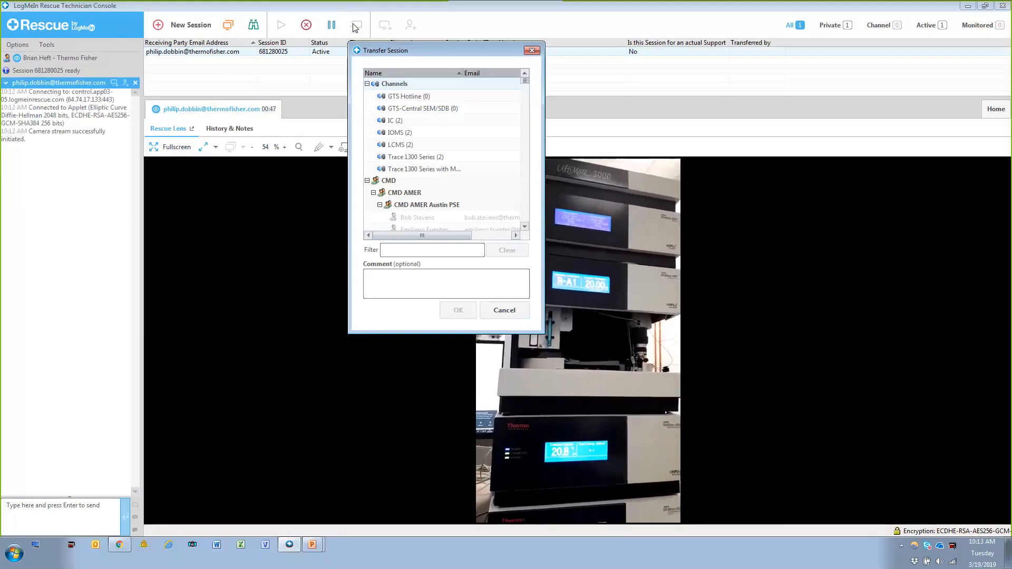
text(joh)
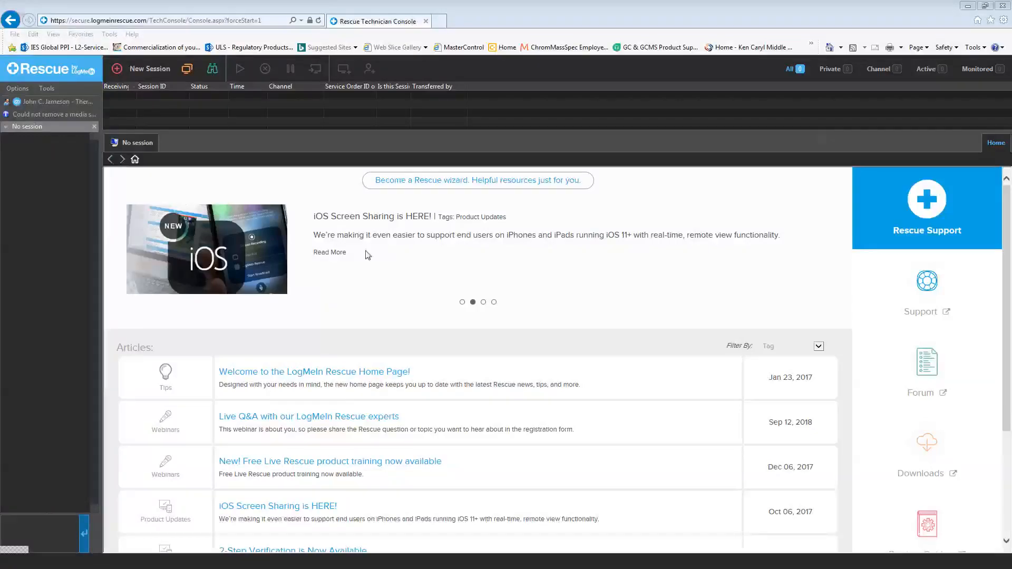
mouse_move(262, 187)
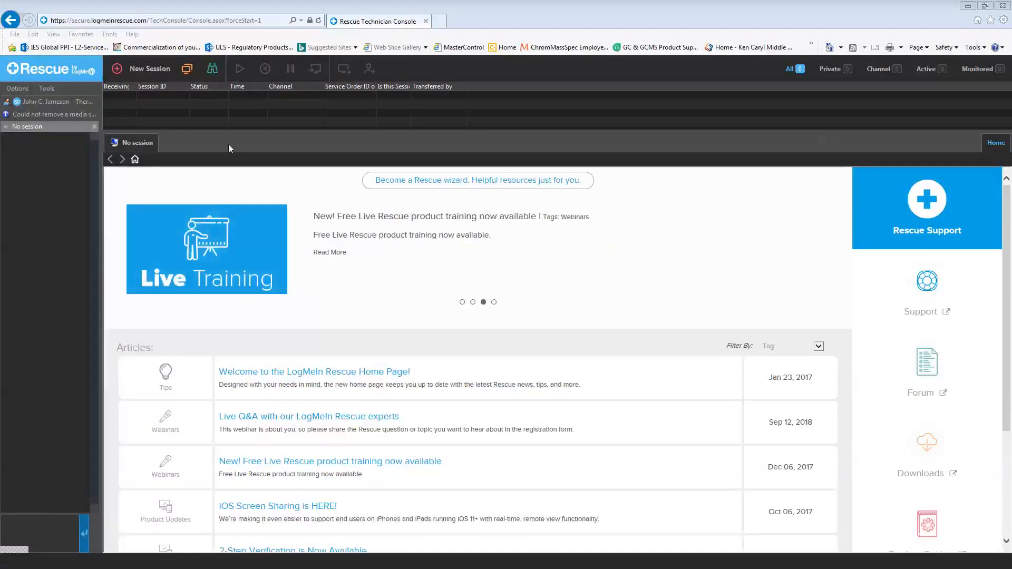
mouse_move(221, 144)
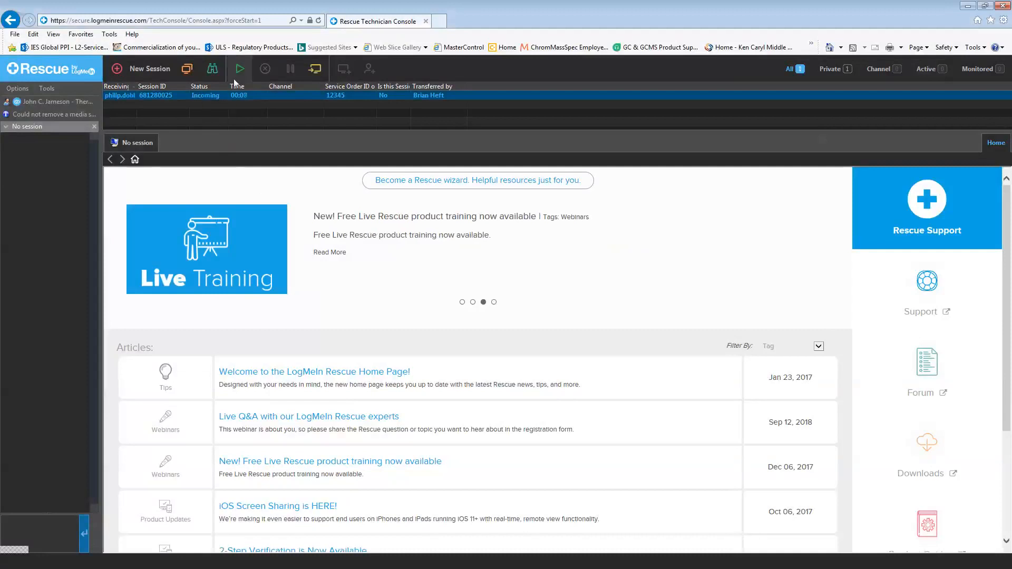
mouse_move(239, 69)
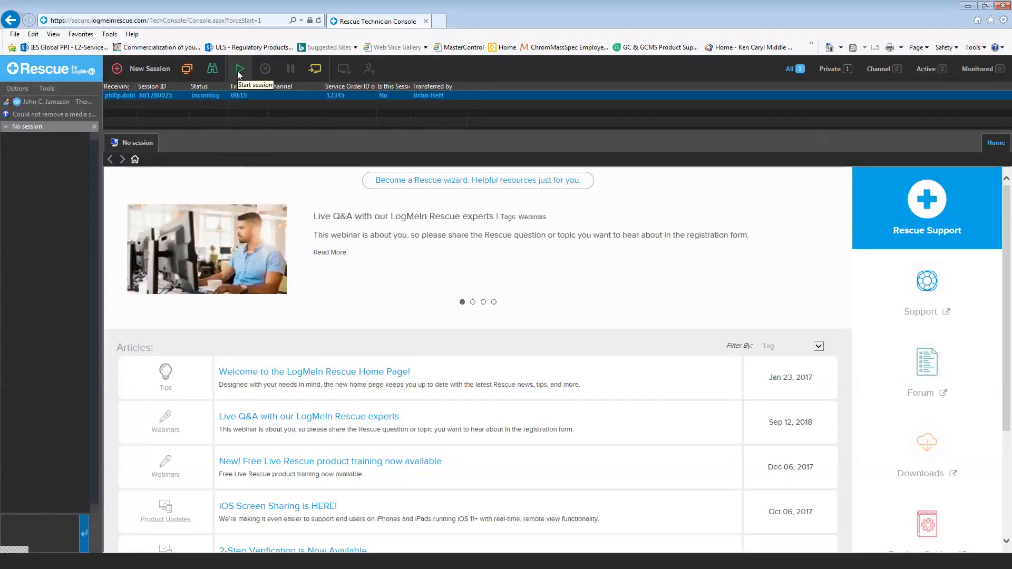
Start the transferred camera session, toggle the whiteboard, and put the session on hold.
click(240, 68)
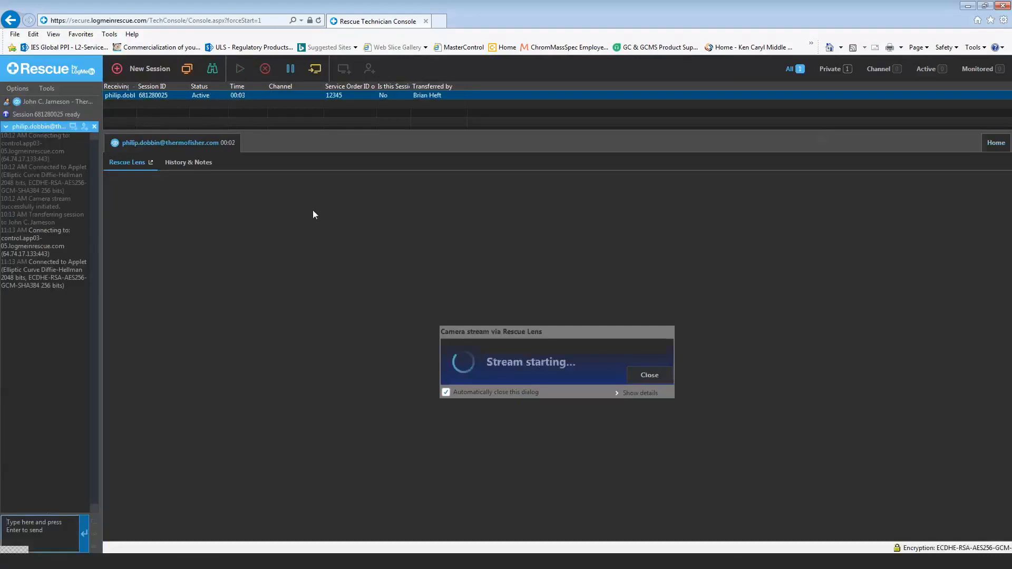
mouse_move(321, 247)
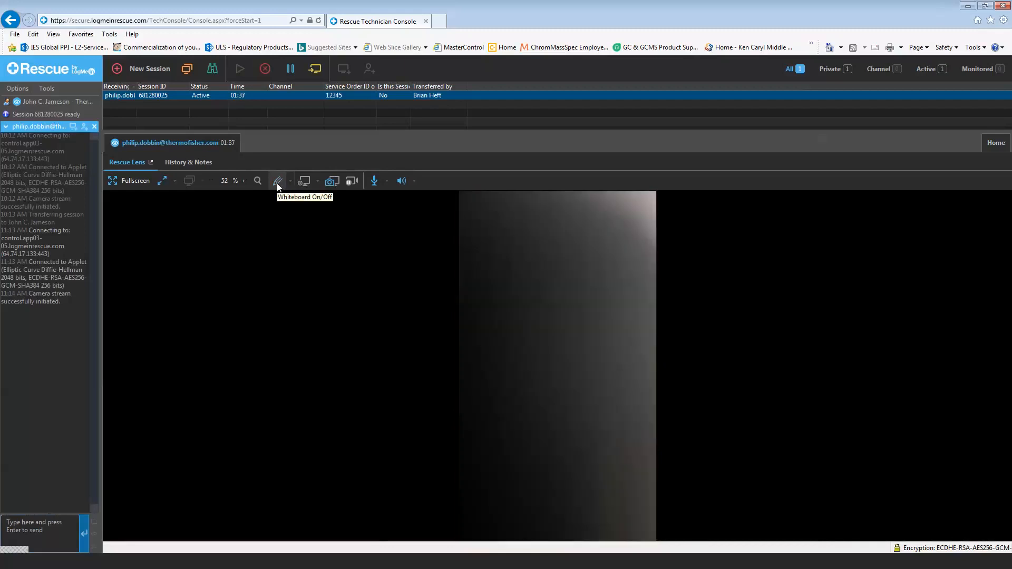
click(278, 181)
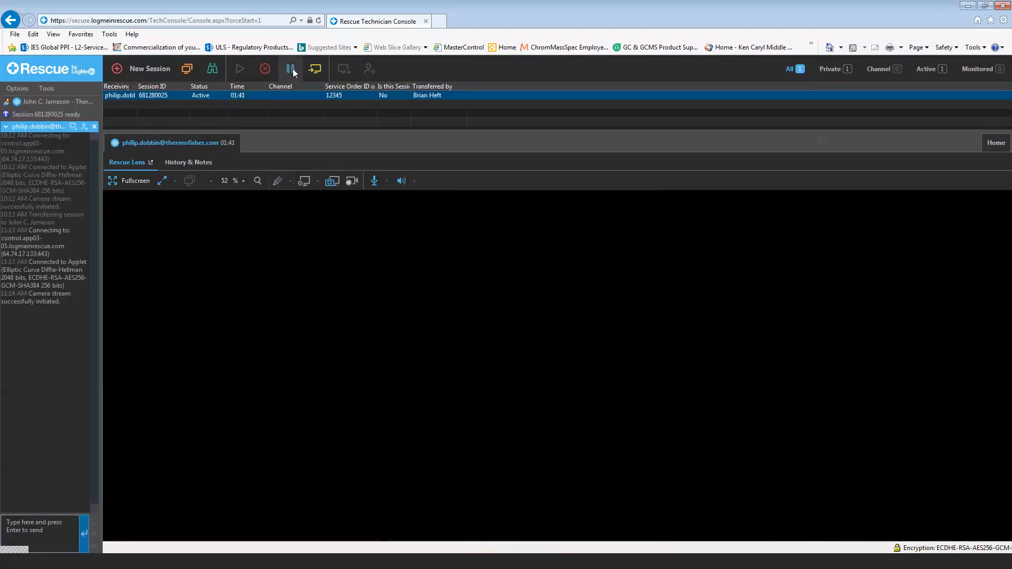
click(290, 69)
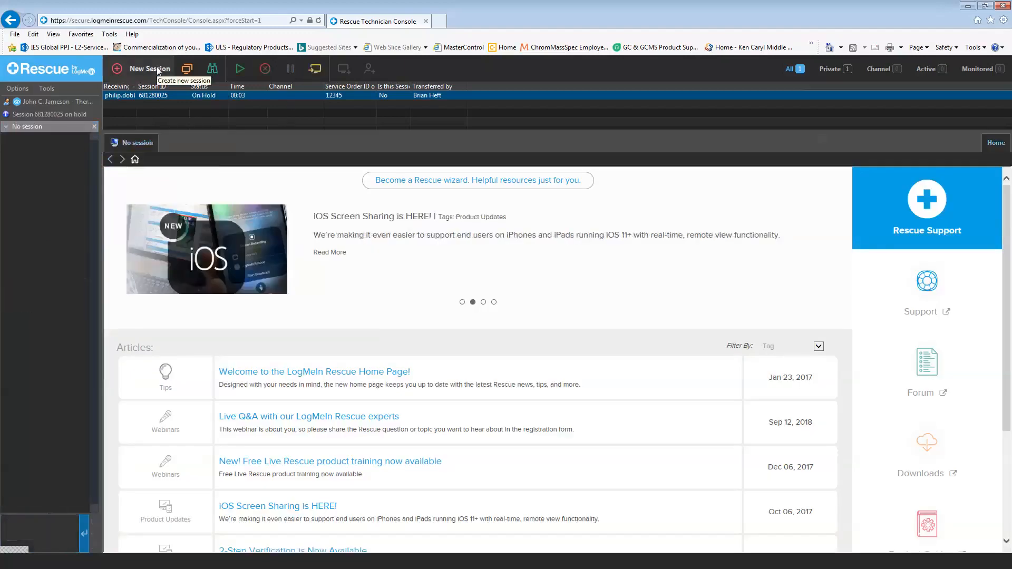
click(147, 69)
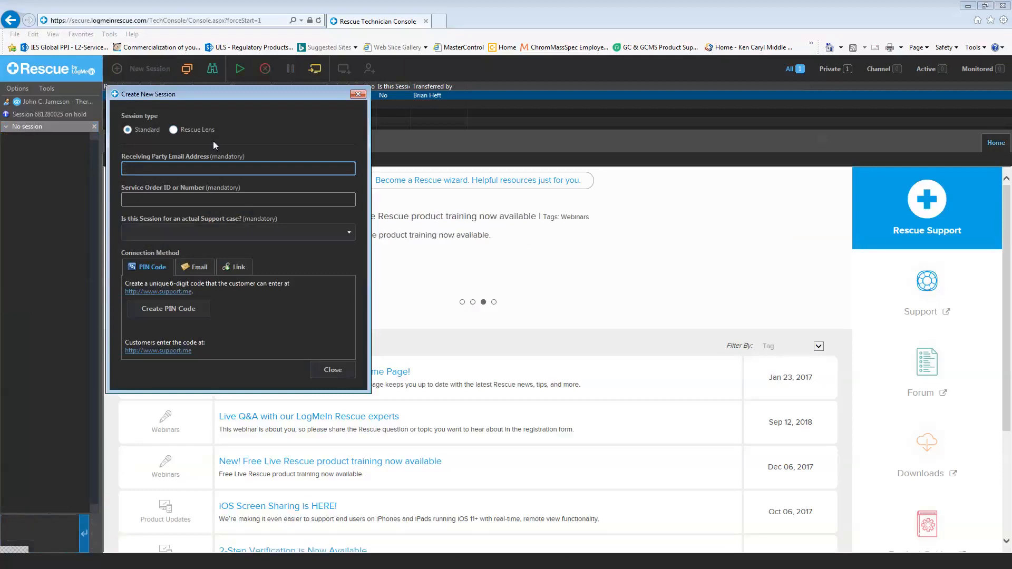
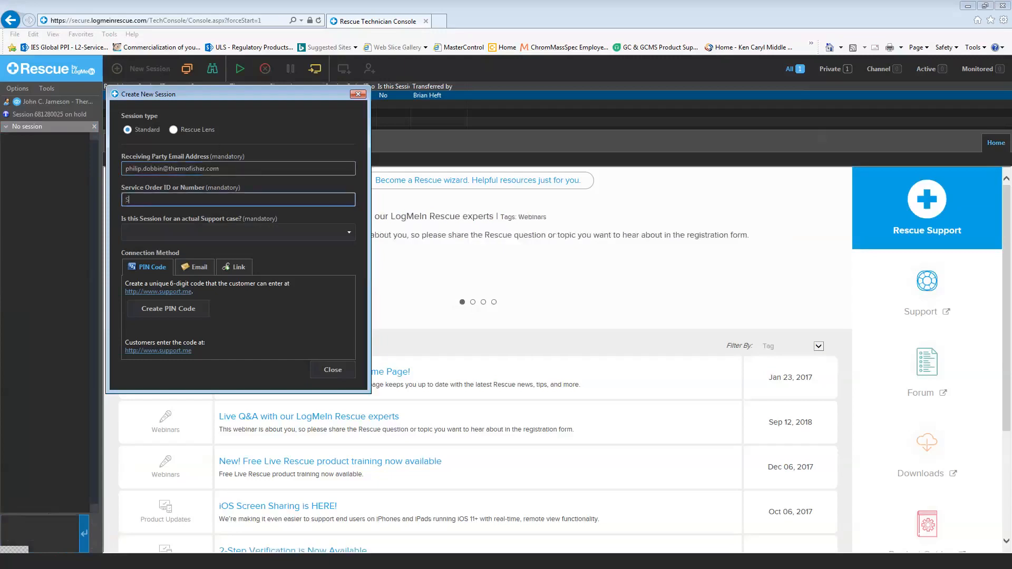
text(SD1245)
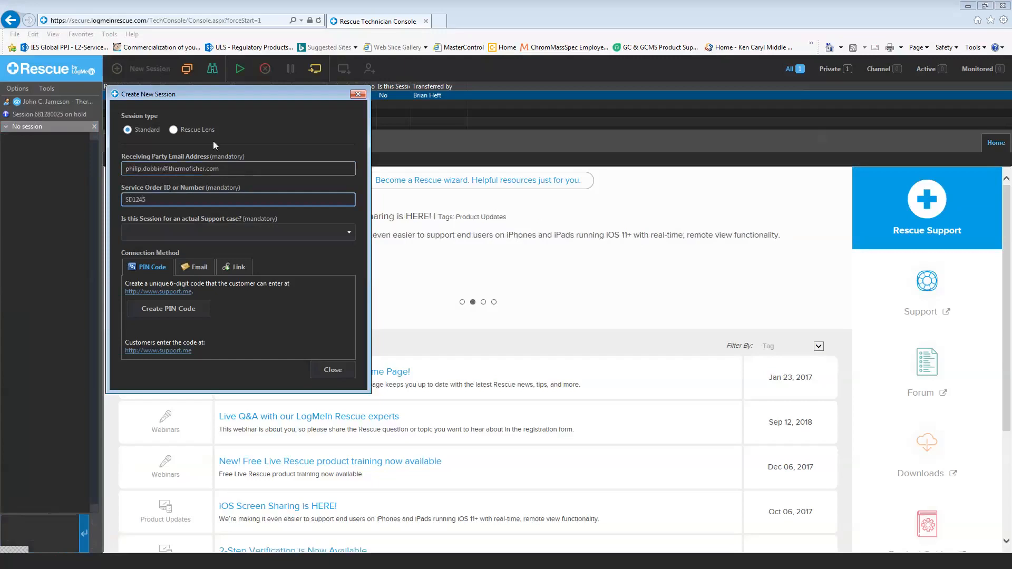
click(238, 232)
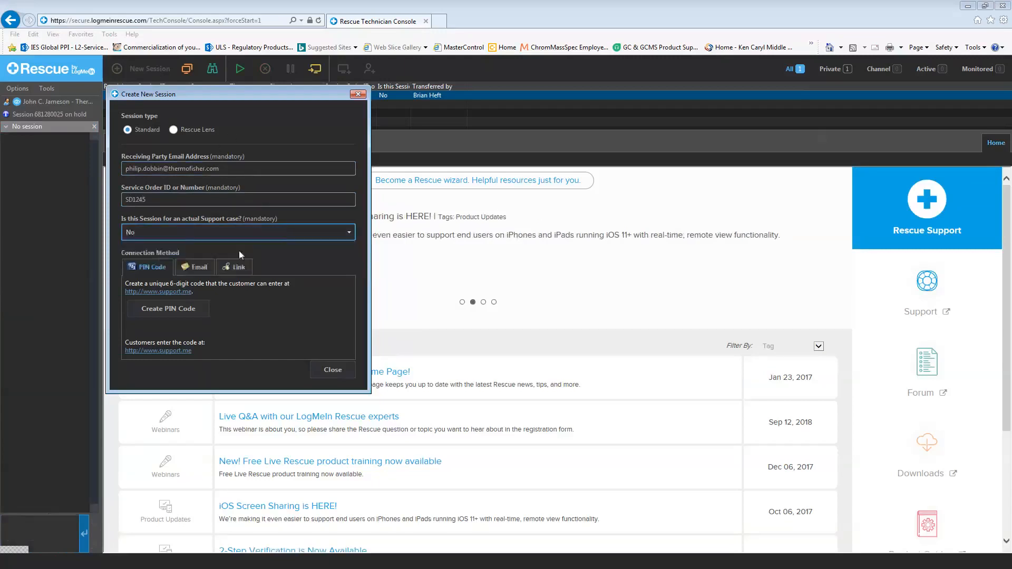
click(168, 308)
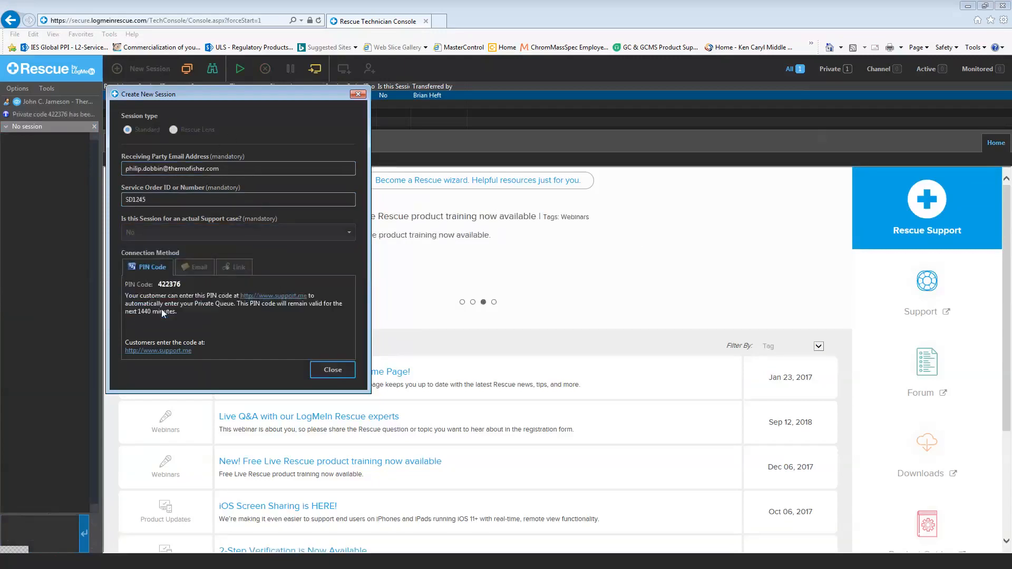
mouse_move(216, 331)
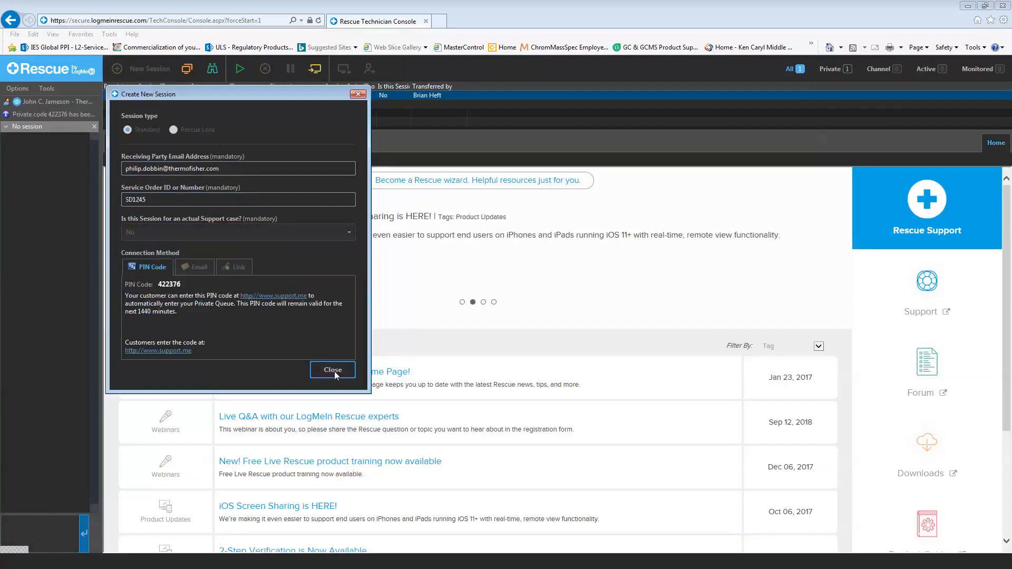
click(332, 370)
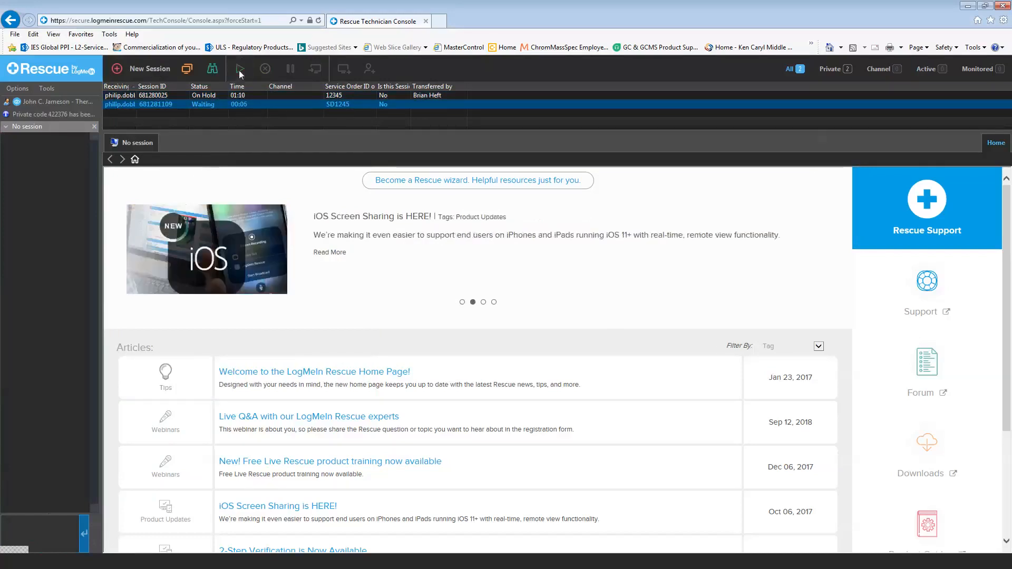
Start the waiting SD1245 session and initiate remote control of the customer's Windows desktop.
click(238, 69)
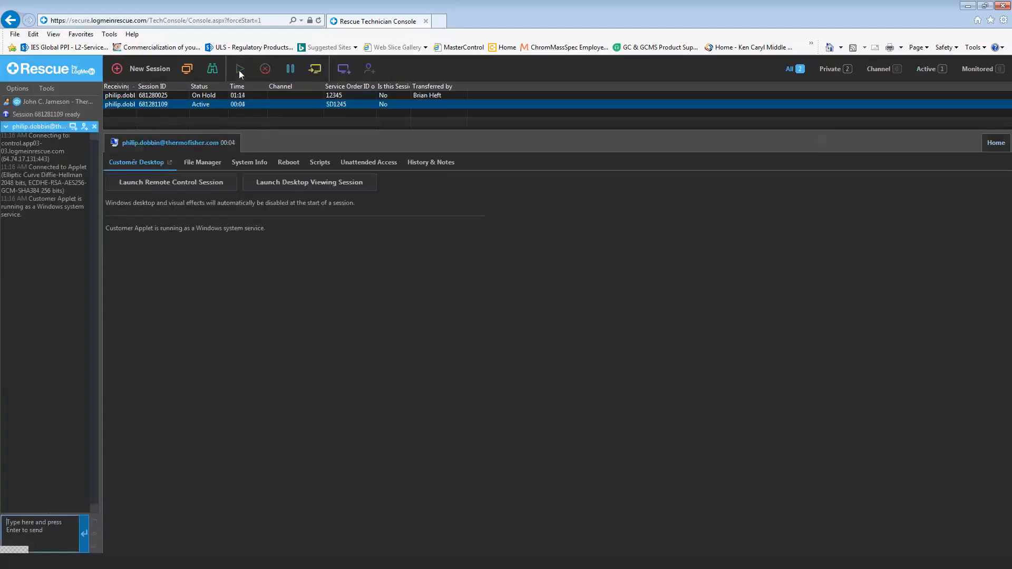
click(170, 182)
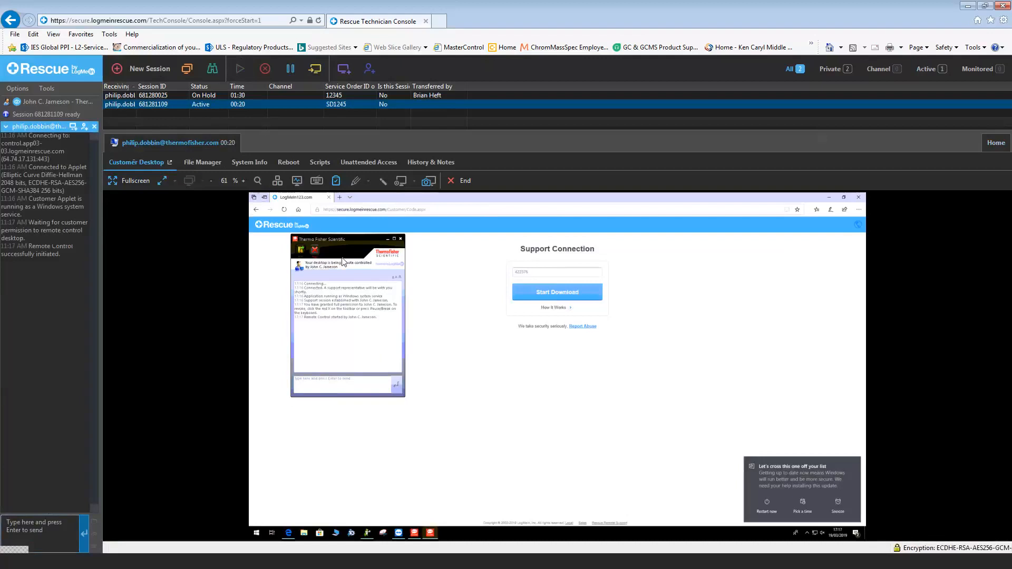
mouse_move(274, 276)
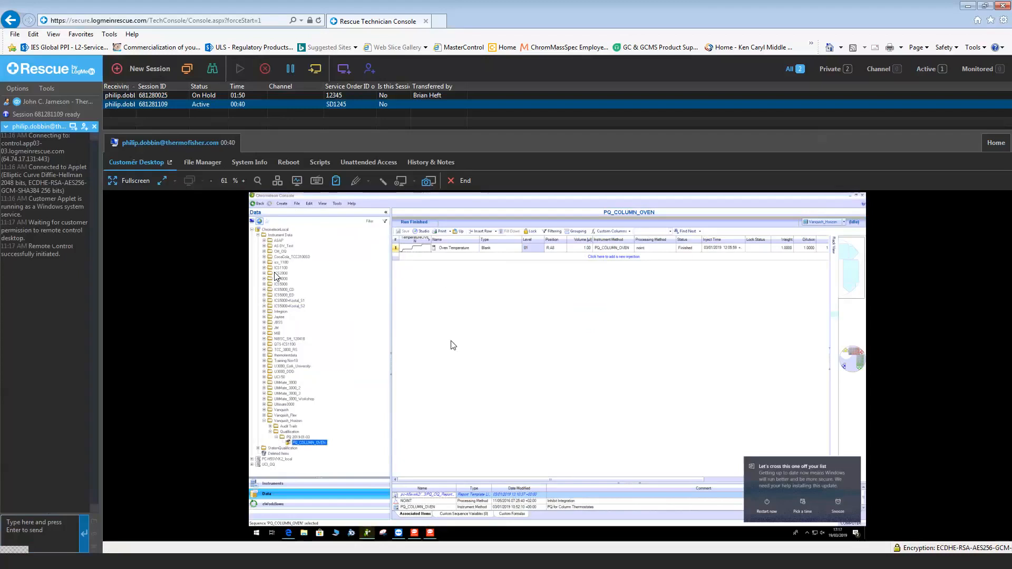
mouse_move(440, 346)
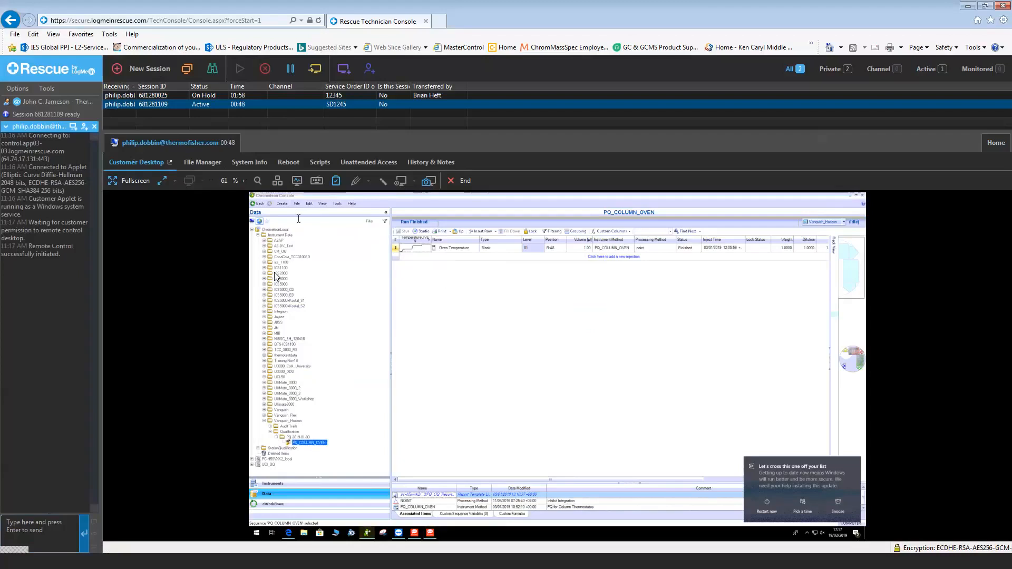
Open the File menu for the PG_COLUMN_OVEN sequence in the remote Chromeleon console.
click(296, 204)
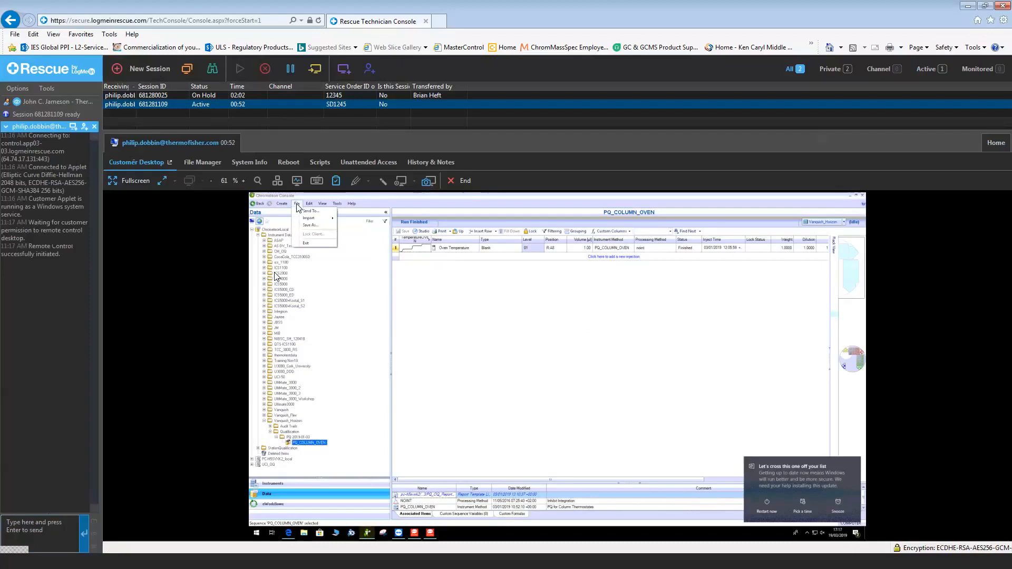
Send PG_COLUMN_OVEN to a .cmbx file on the remote Desktop, replacing the old copy.
click(309, 211)
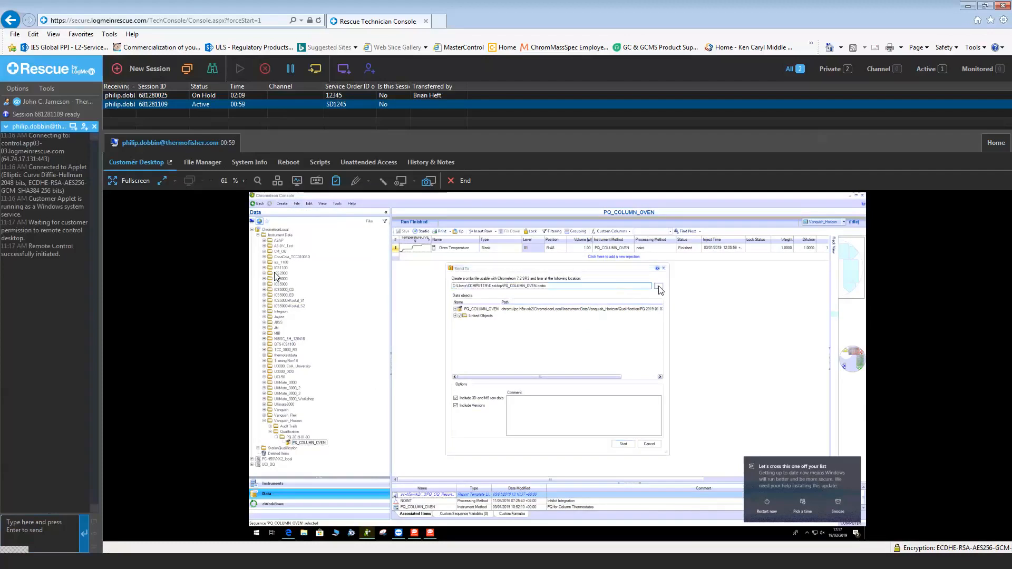
click(659, 286)
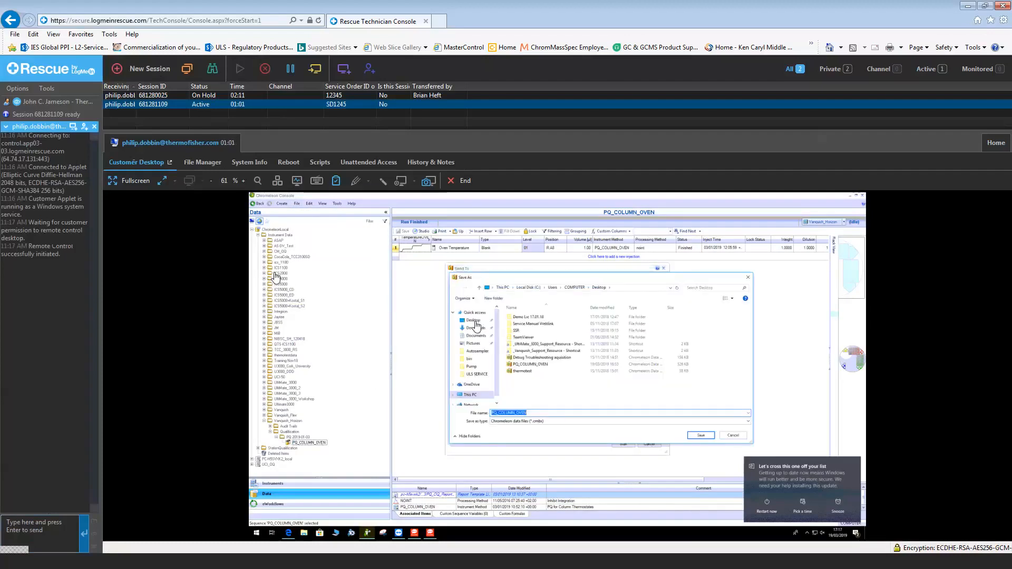
click(472, 319)
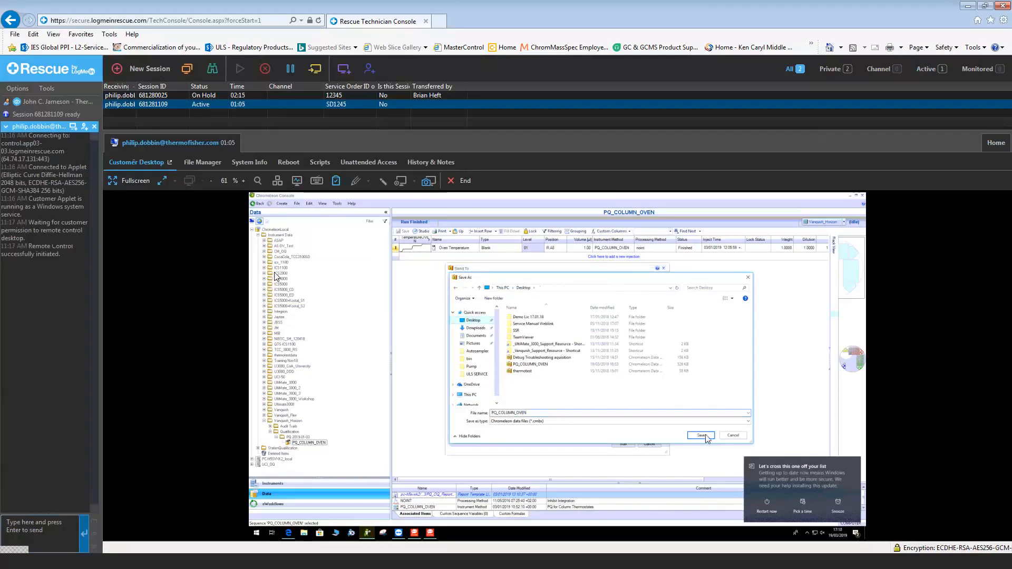
click(701, 435)
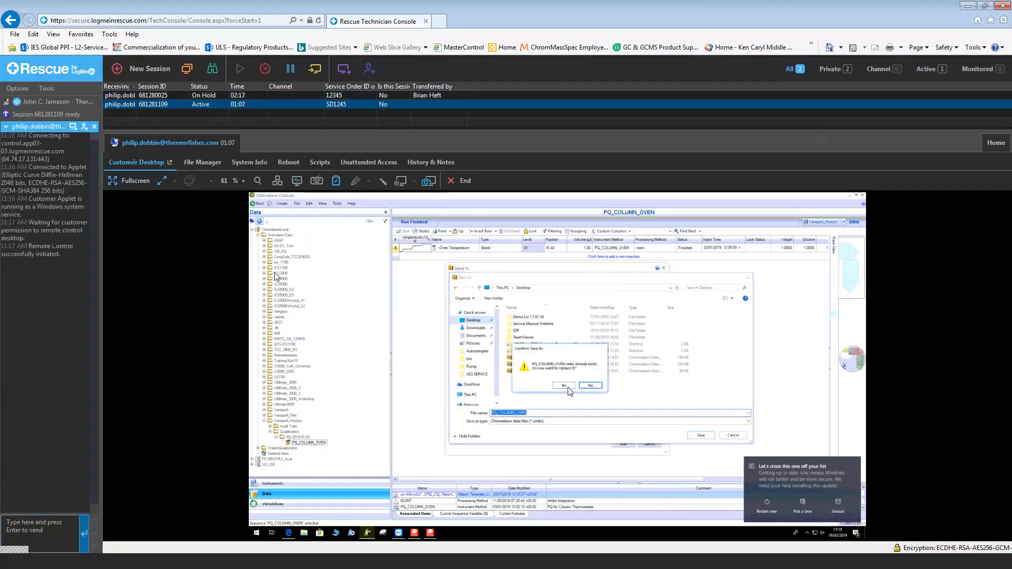
click(563, 385)
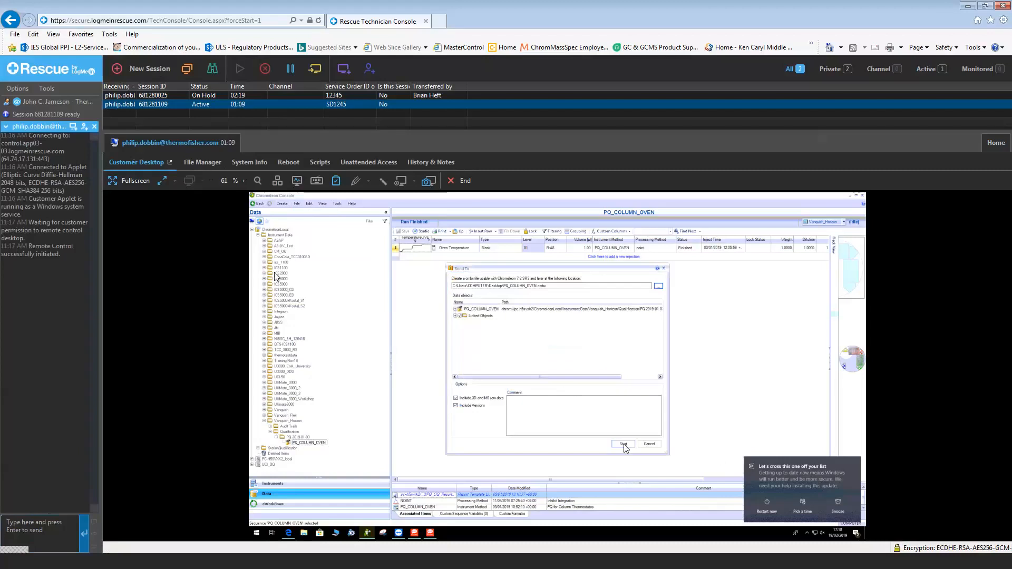
click(622, 444)
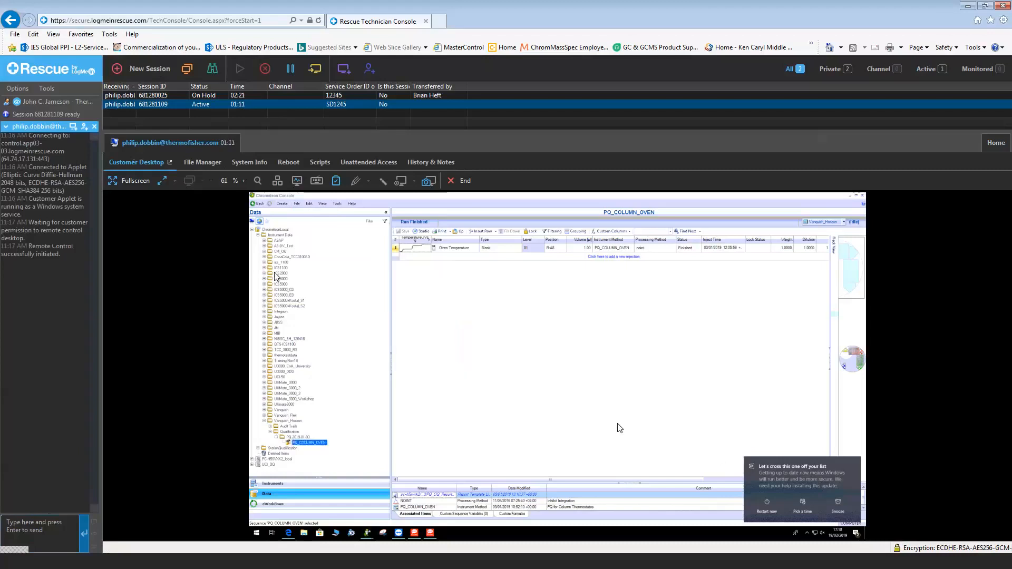